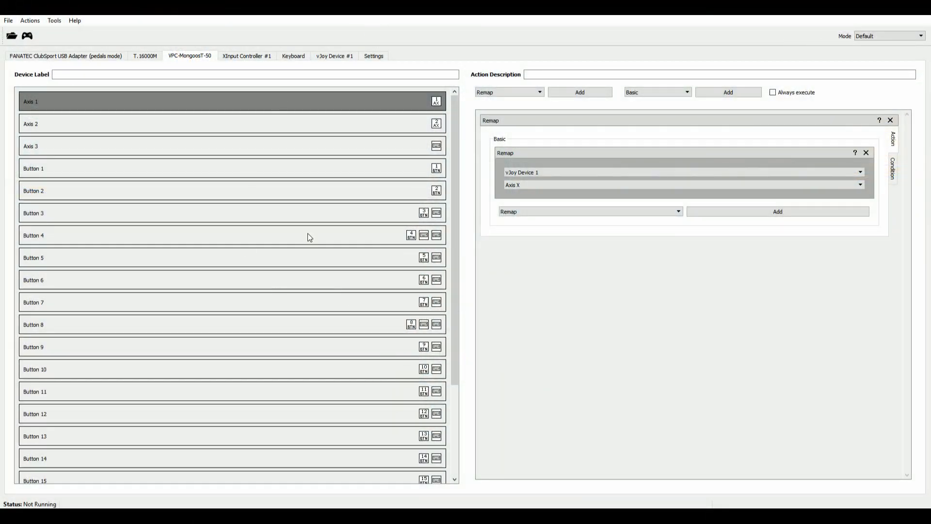
mouse_move(421, 191)
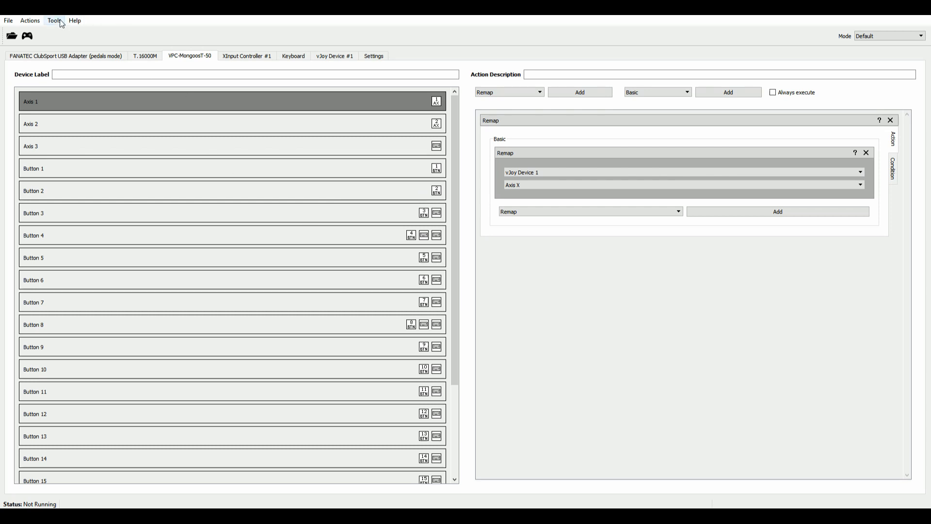
mouse_move(56, 28)
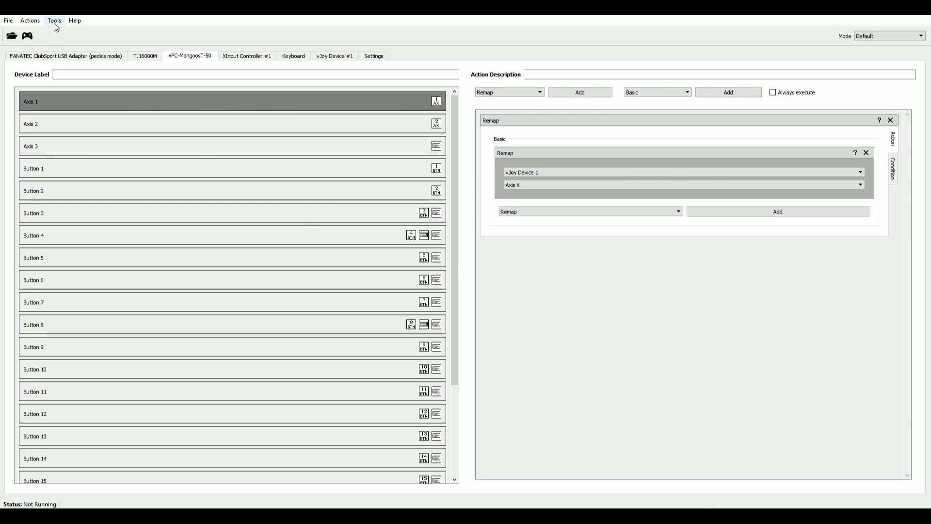
Add a mode named Bad Design in the Mode Manager and set Default as its parent.
click(75, 21)
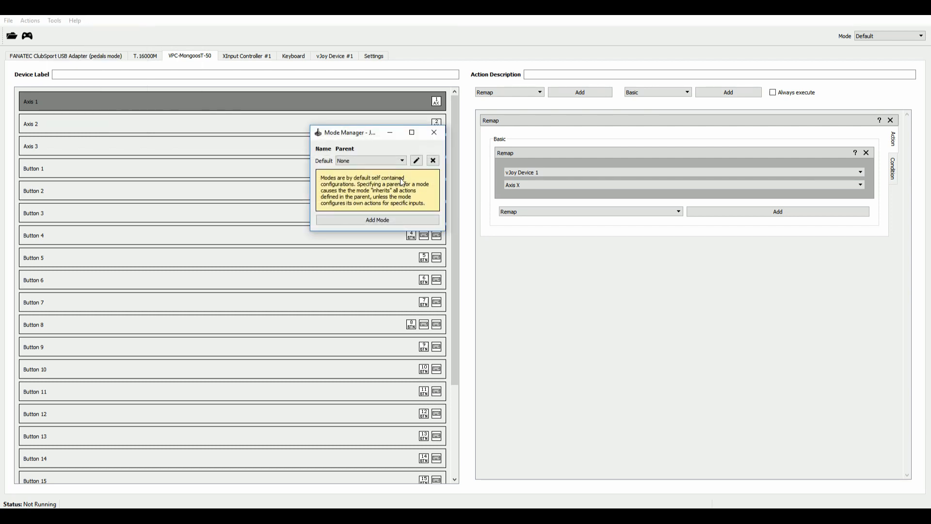
click(376, 219)
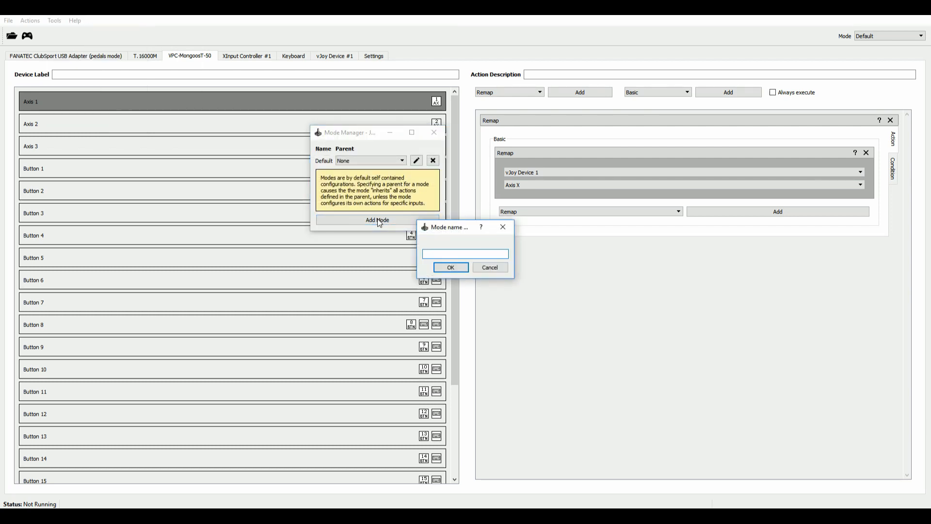
text(Bad Des)
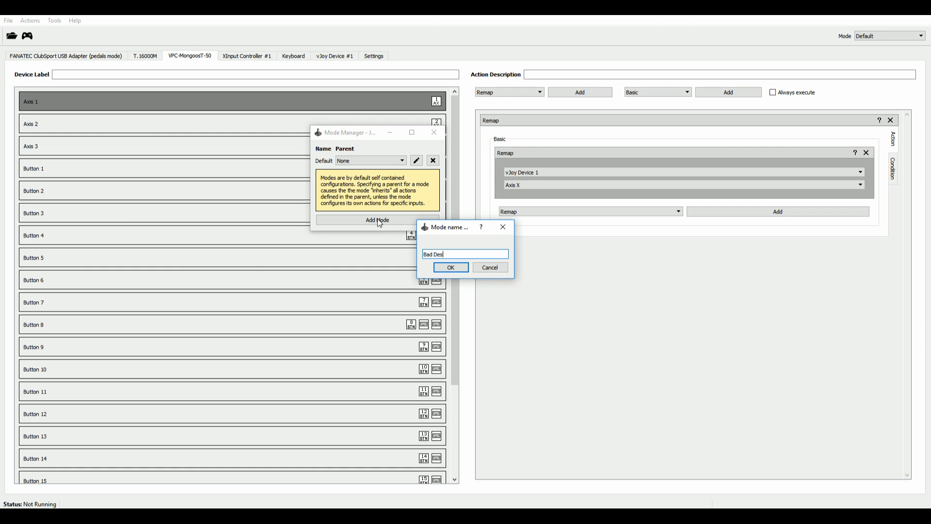
text(ign)
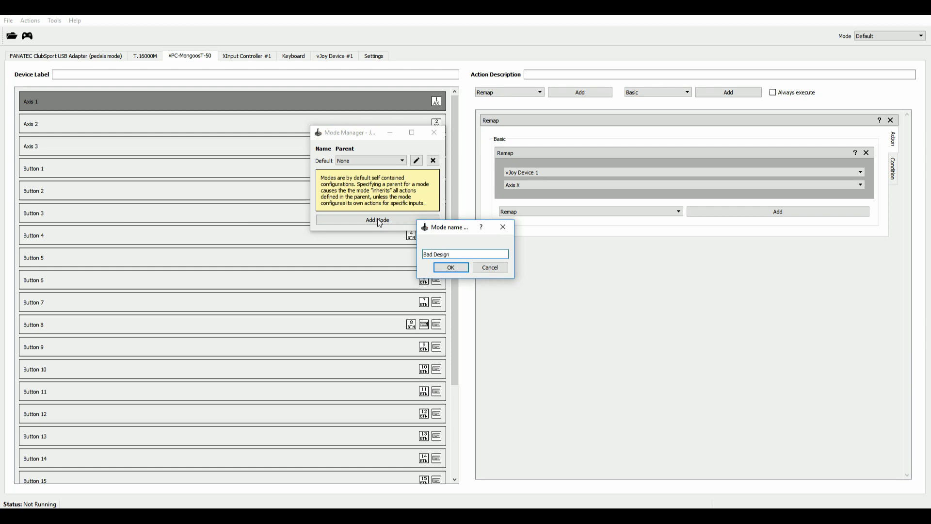
click(450, 268)
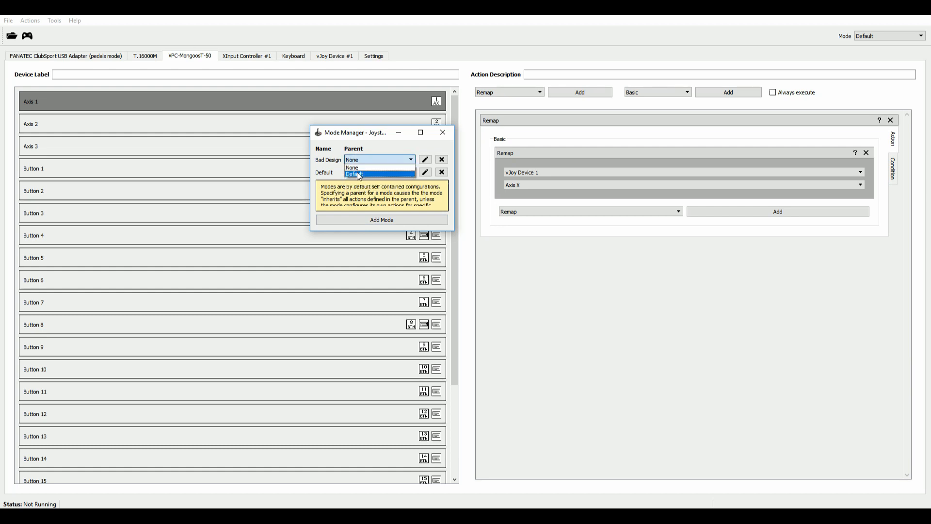
click(353, 174)
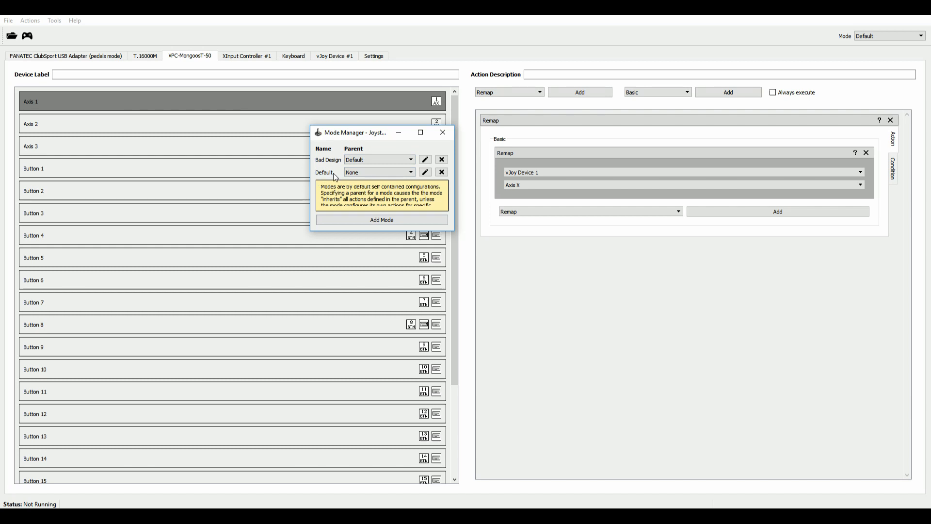
mouse_move(442, 132)
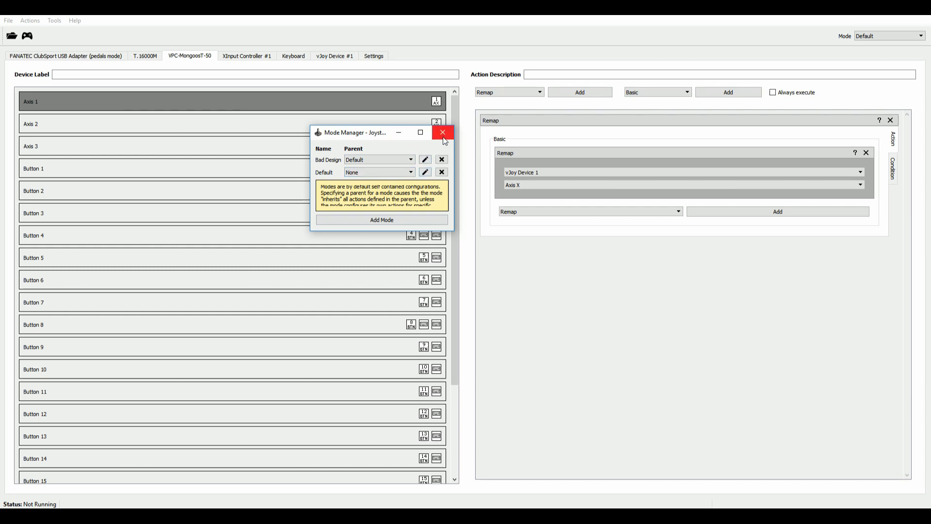
Close the Mode Manager to return to the VPC MongoosT-50 input list.
click(442, 132)
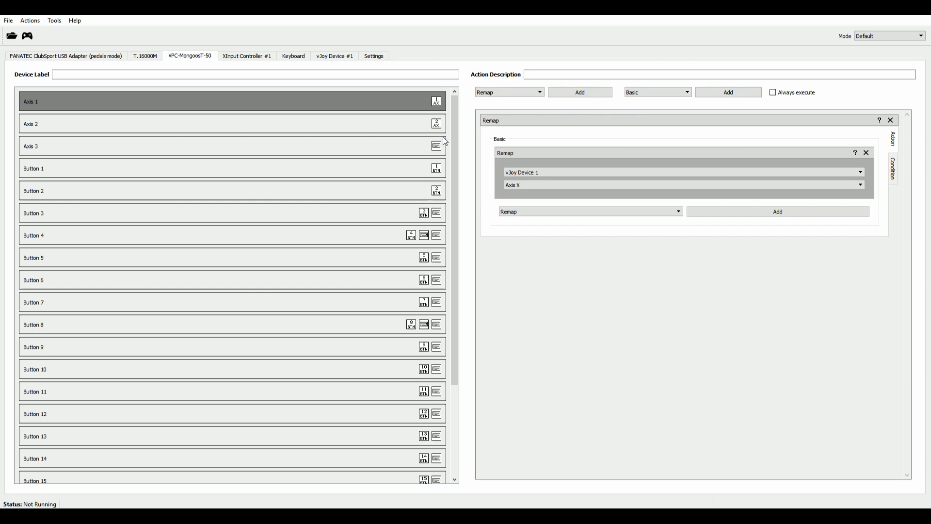
mouse_move(525, 302)
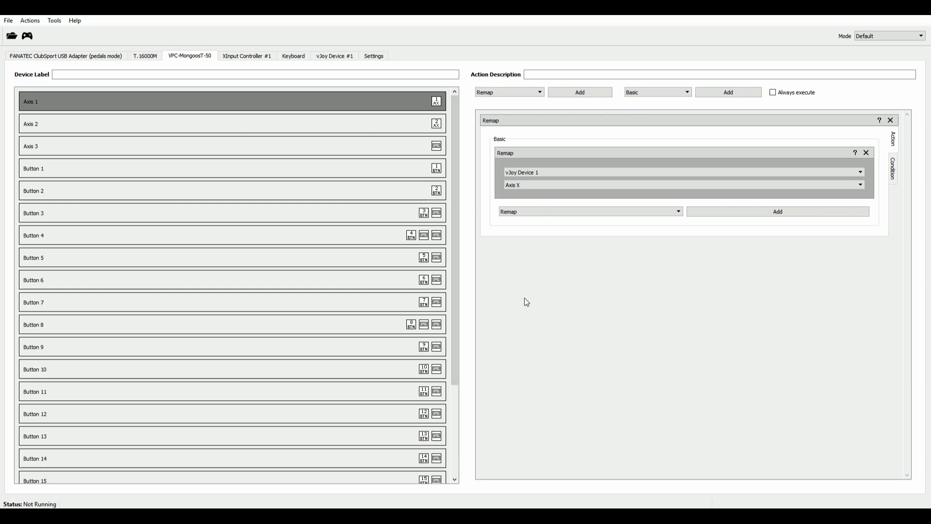
mouse_move(540, 283)
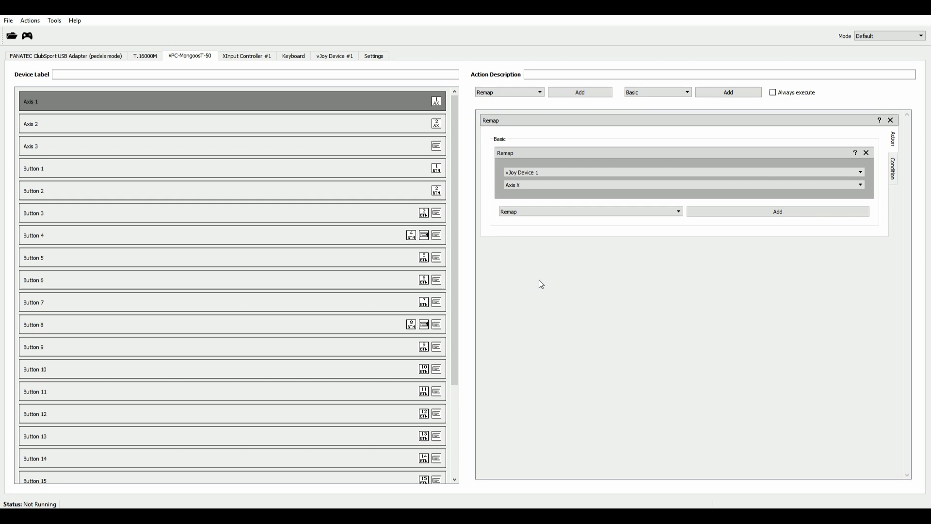
mouse_move(545, 62)
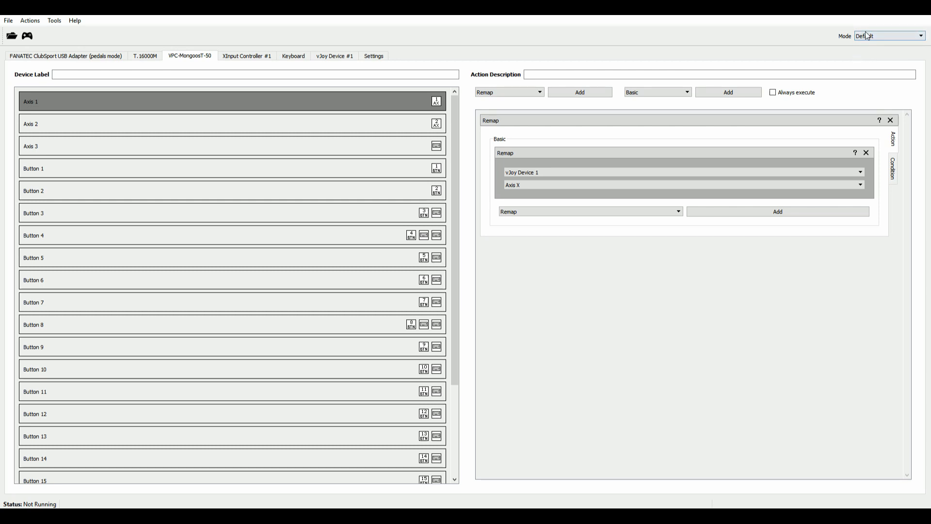
mouse_move(847, 48)
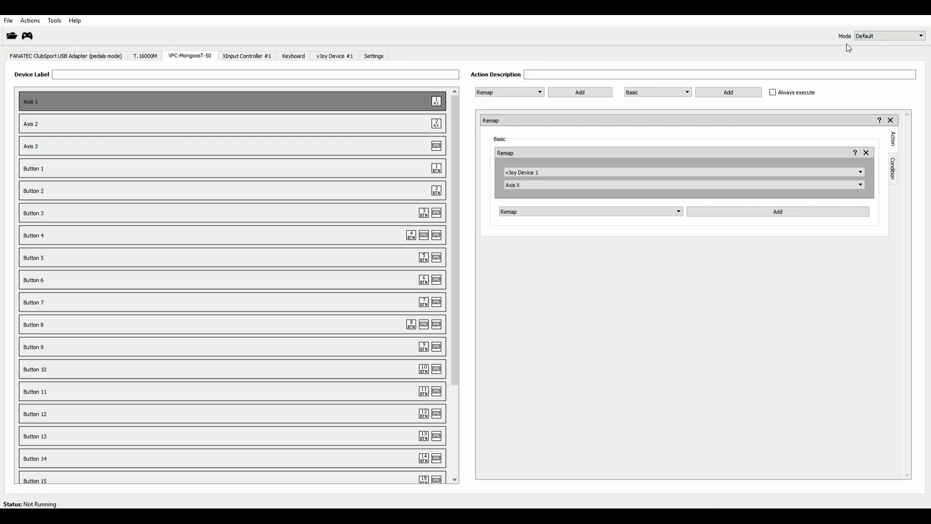
mouse_move(180, 68)
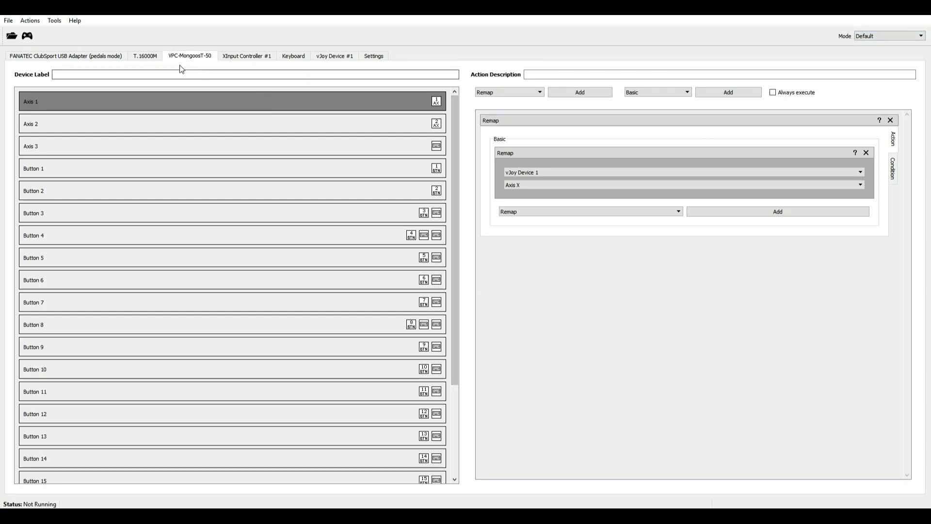
Give T.16000M Button 7 a Switch Mode action targeting Bad Design.
click(144, 56)
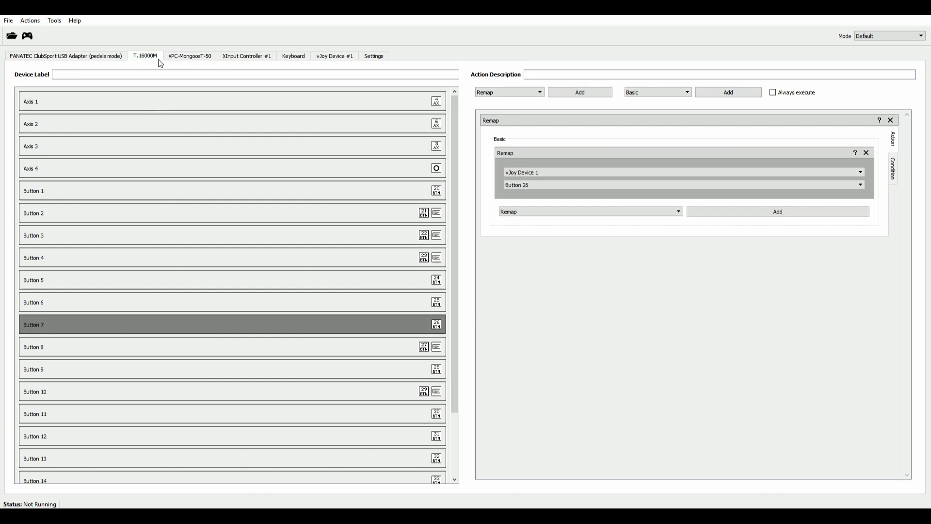
mouse_move(144, 64)
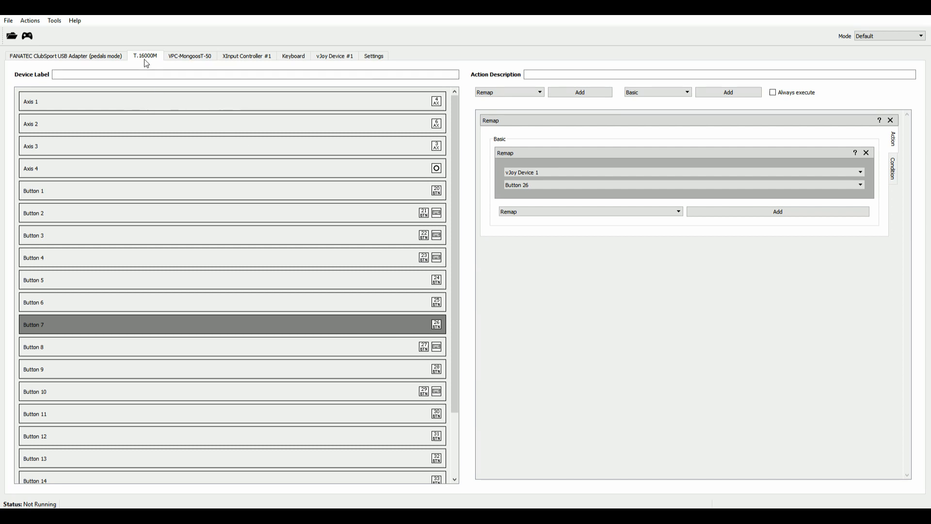
mouse_move(564, 243)
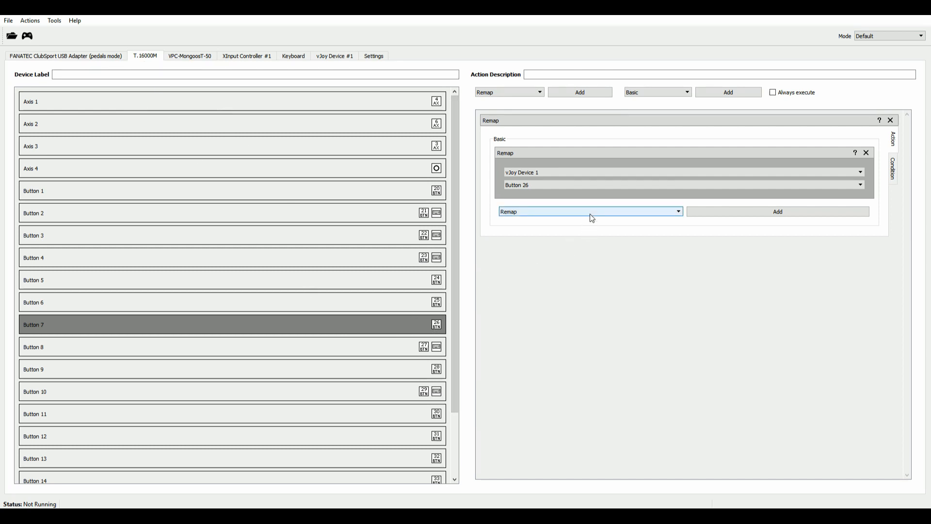
mouse_move(542, 217)
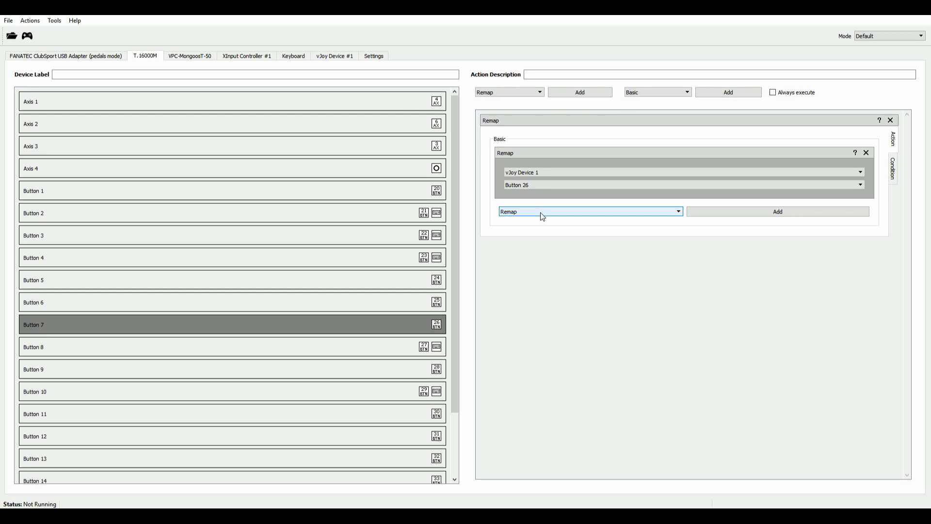
mouse_move(380, 326)
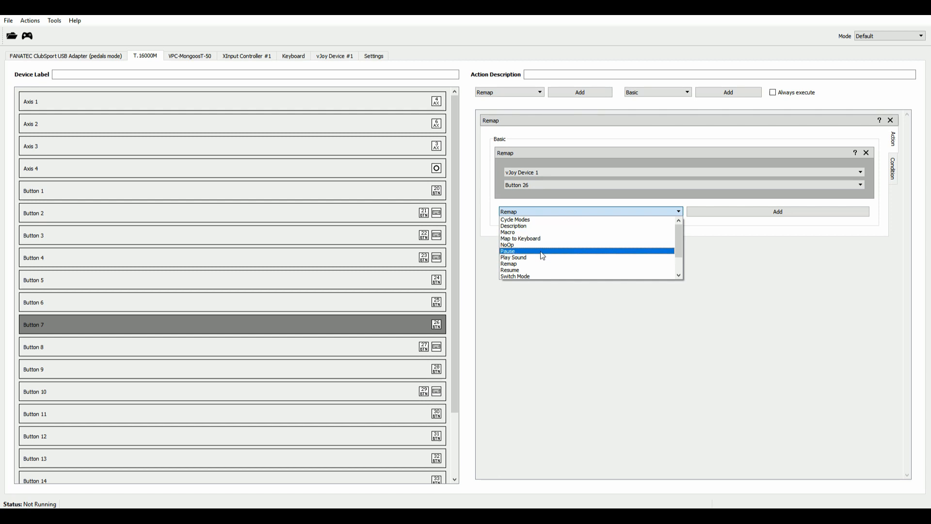
click(515, 275)
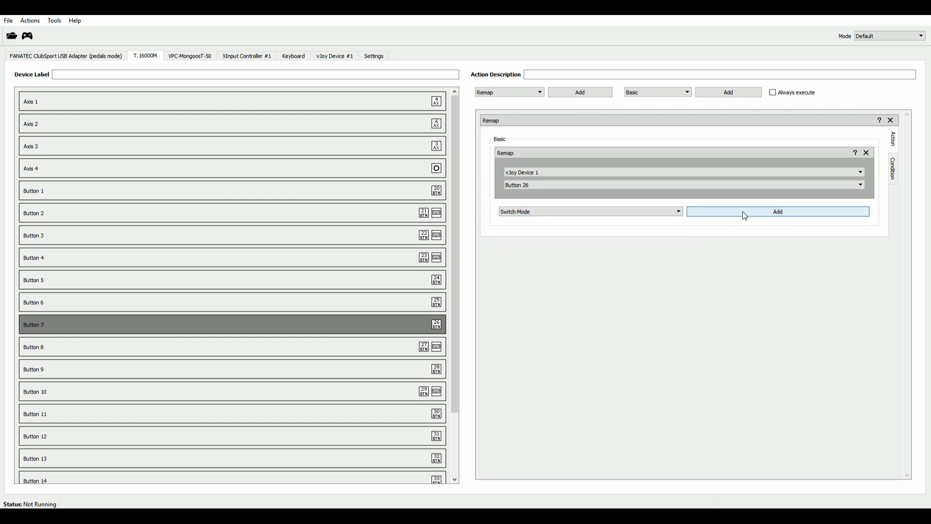
click(778, 211)
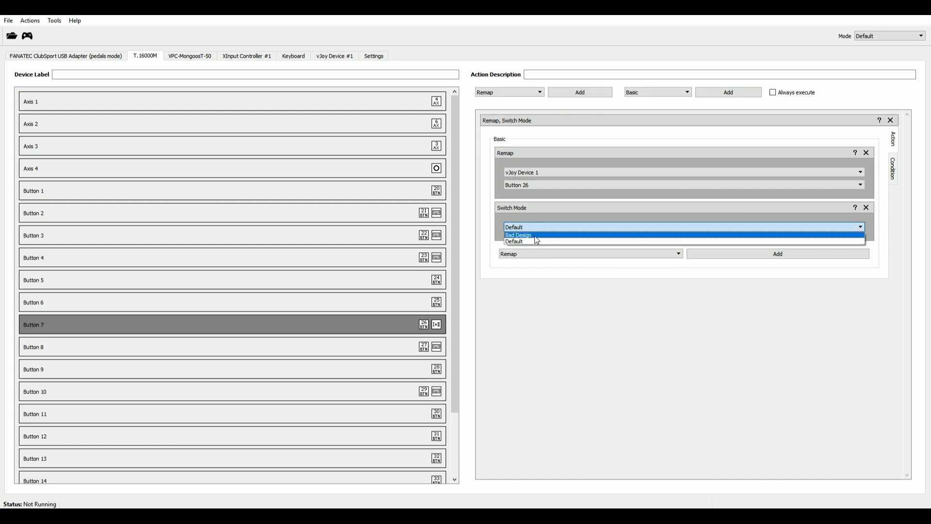
click(518, 234)
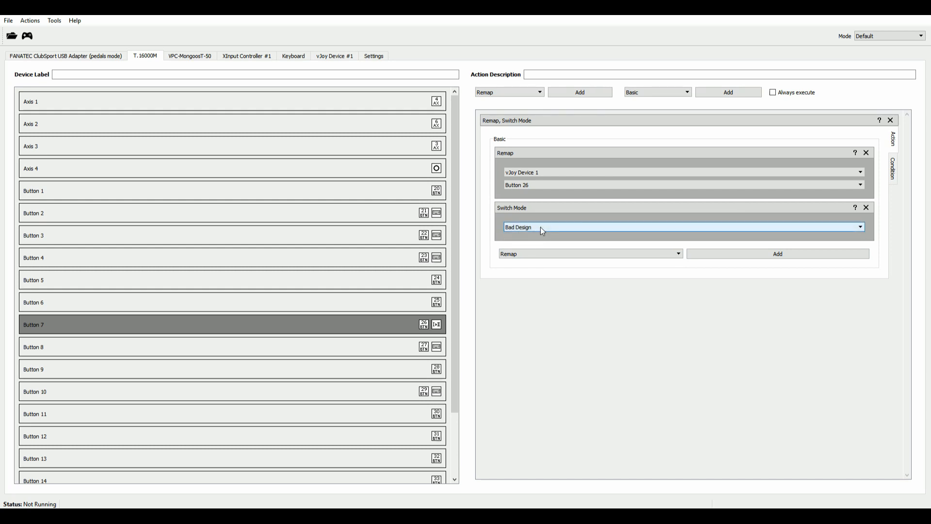
Run the profile so Button 7 switches to Bad Design, then stop it again.
click(29, 35)
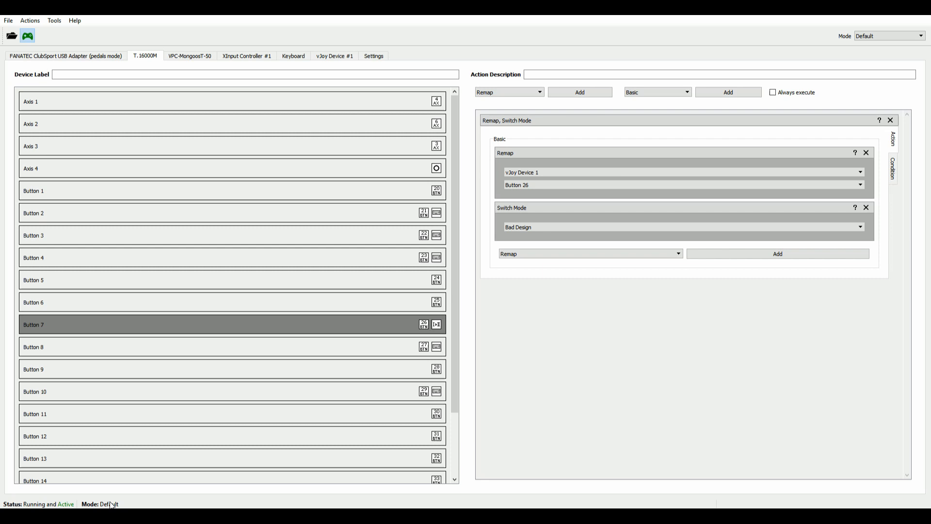
mouse_move(112, 505)
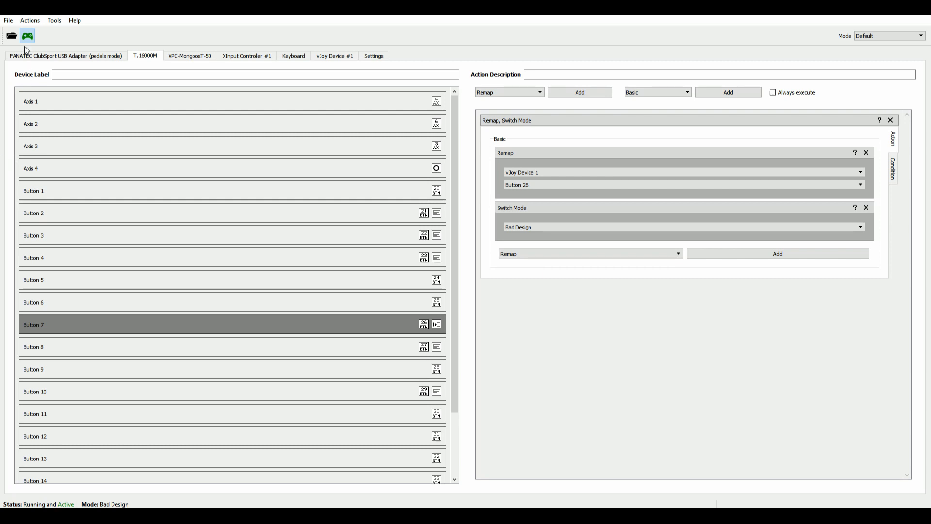
click(29, 35)
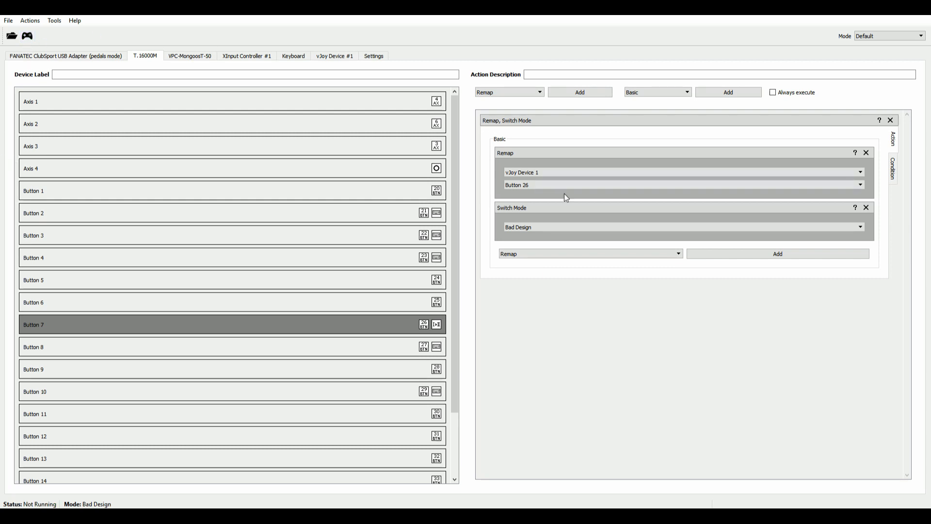
mouse_move(871, 45)
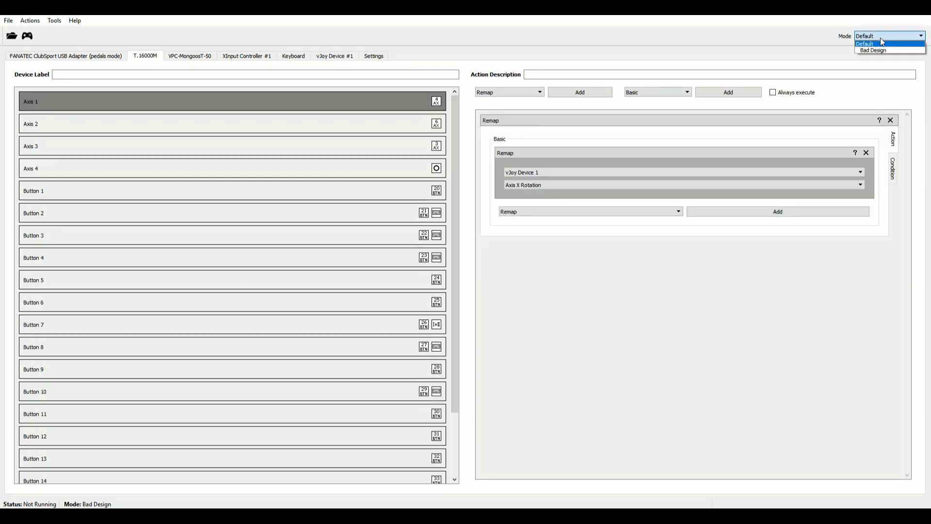
mouse_move(885, 56)
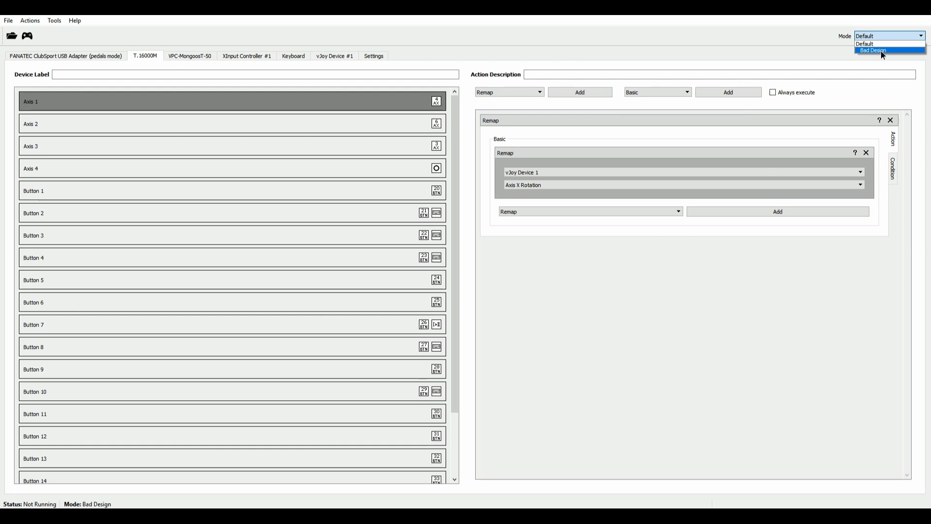
Show the VPC-MongoosT-50 inputs and select Button 1 for configuration.
click(877, 50)
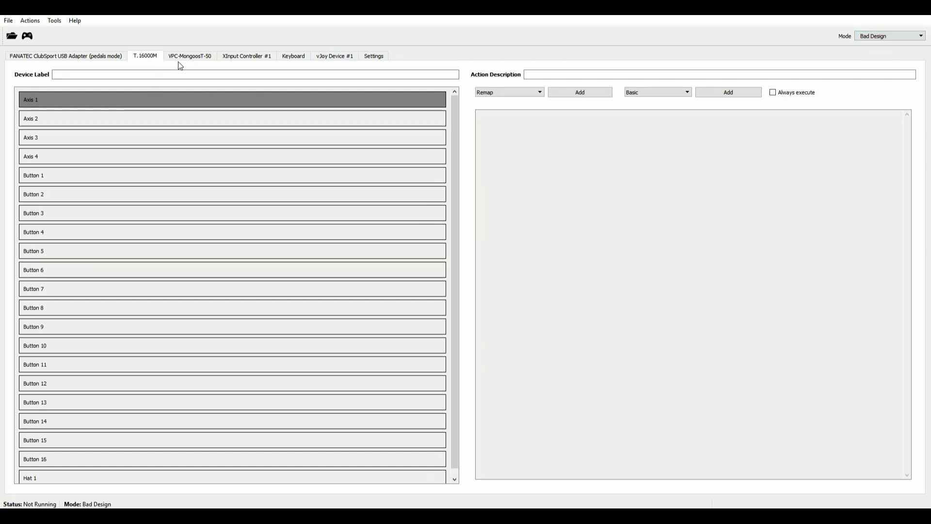
click(190, 56)
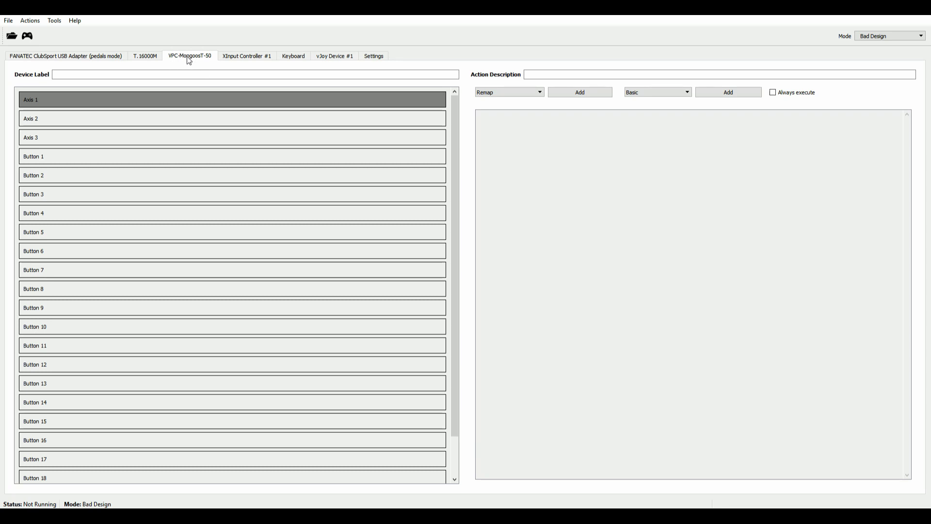
click(231, 165)
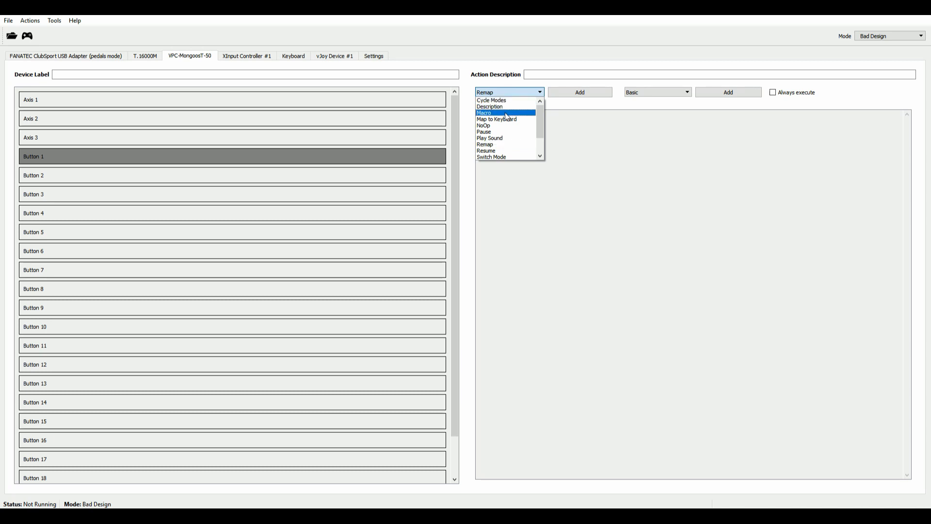
Add a Macro action to Button 1 with two 0.01 s pause steps, selecting the first.
click(483, 113)
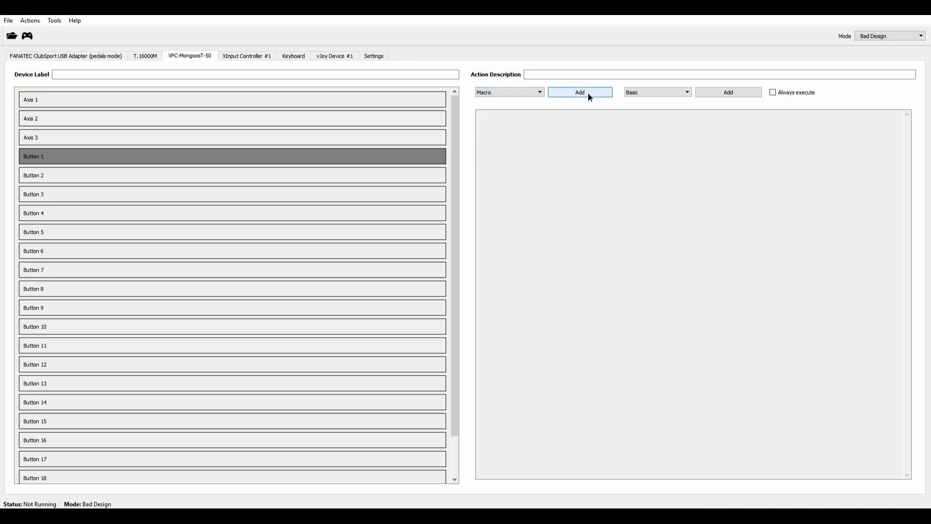
click(579, 92)
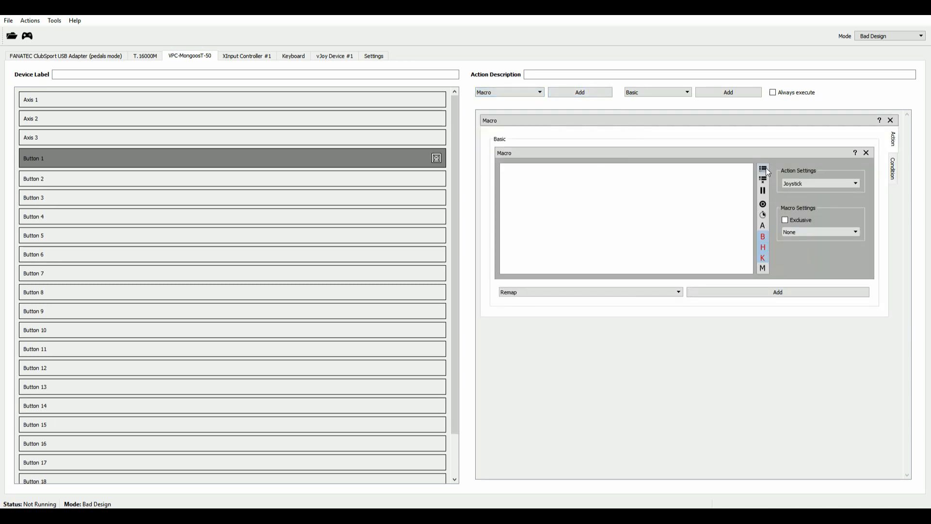
click(762, 190)
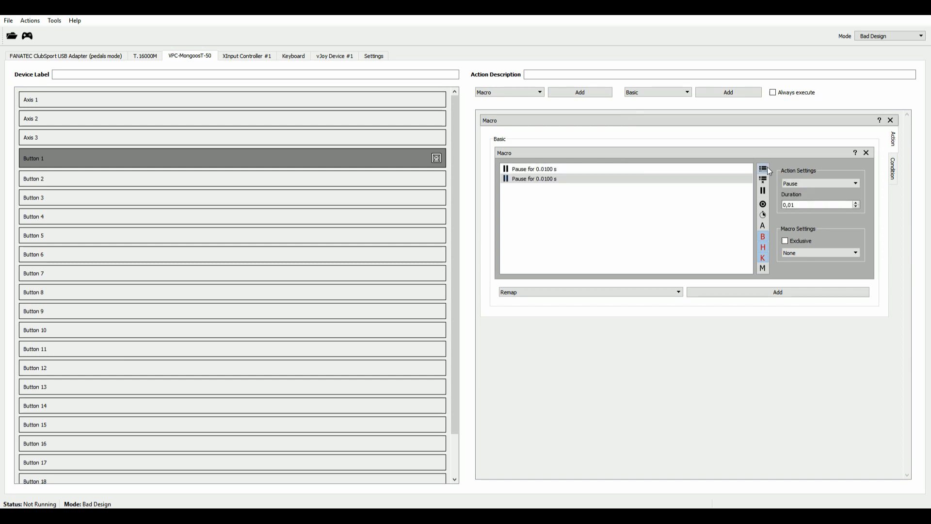
click(548, 178)
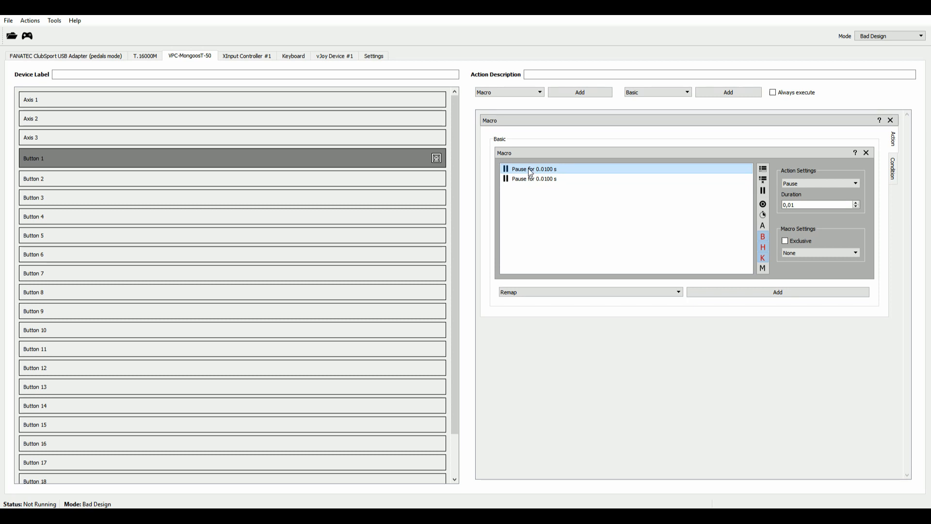
mouse_move(536, 173)
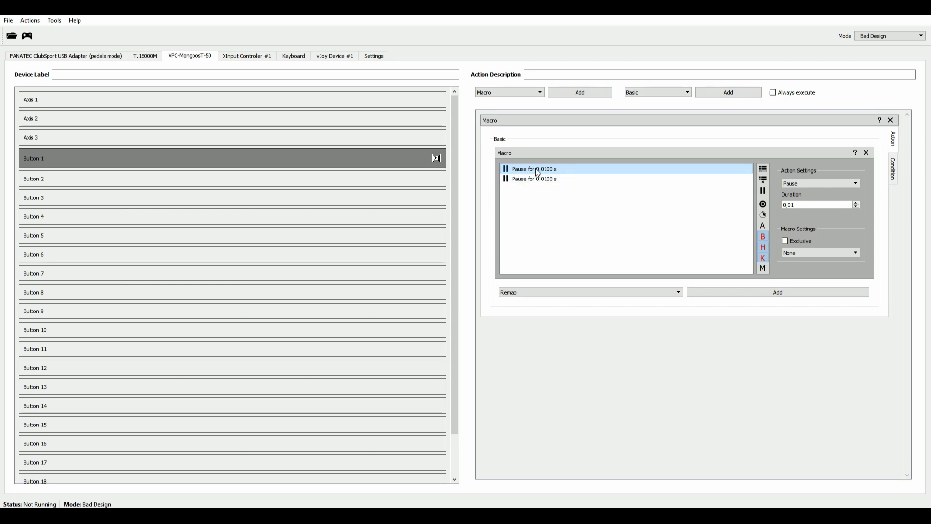
mouse_move(529, 180)
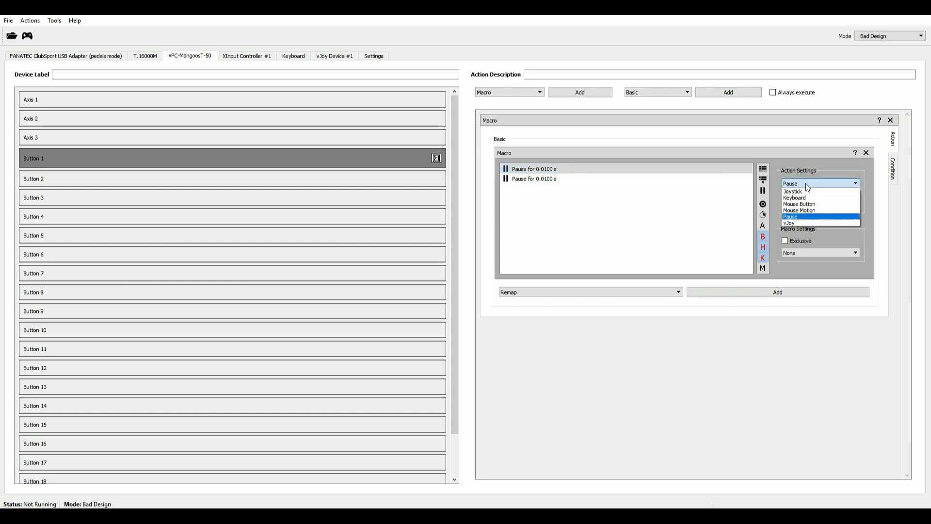
mouse_move(805, 223)
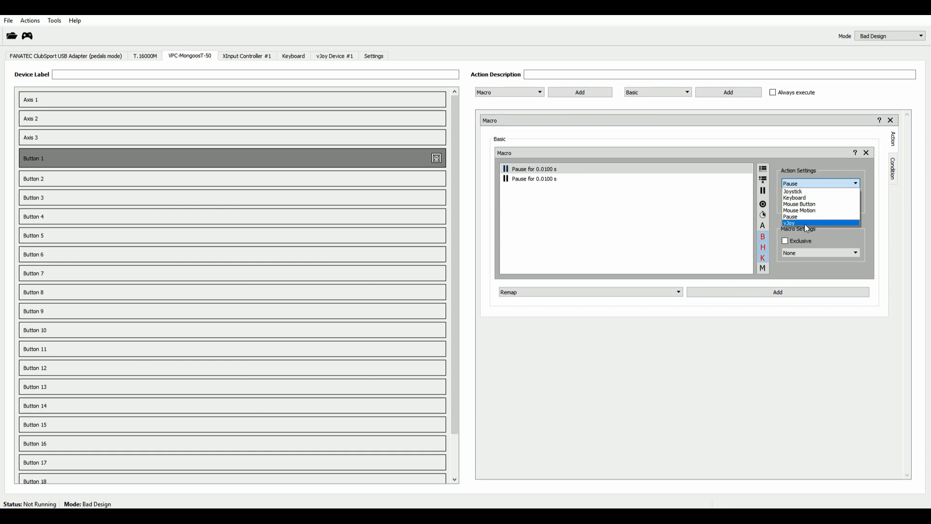
Make the macro press vJoy device 1 Button 1 then release it.
click(790, 222)
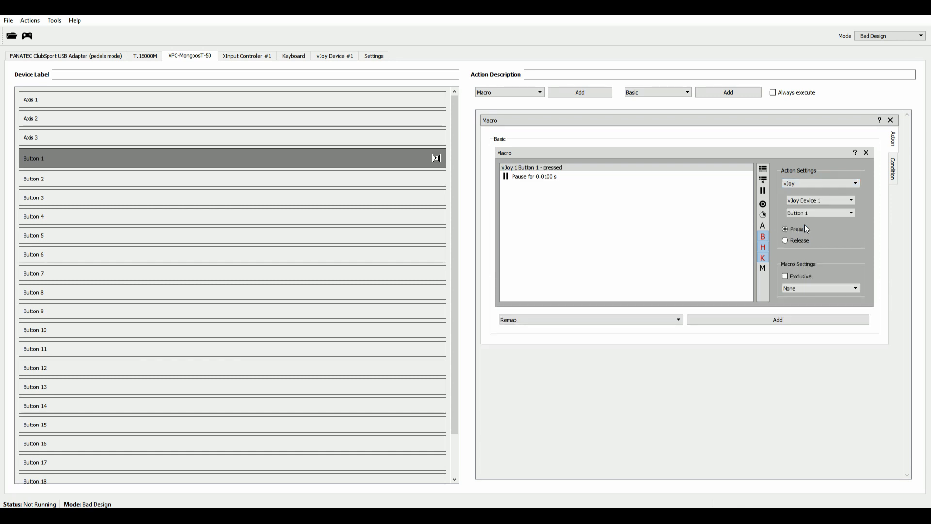
mouse_move(312, 162)
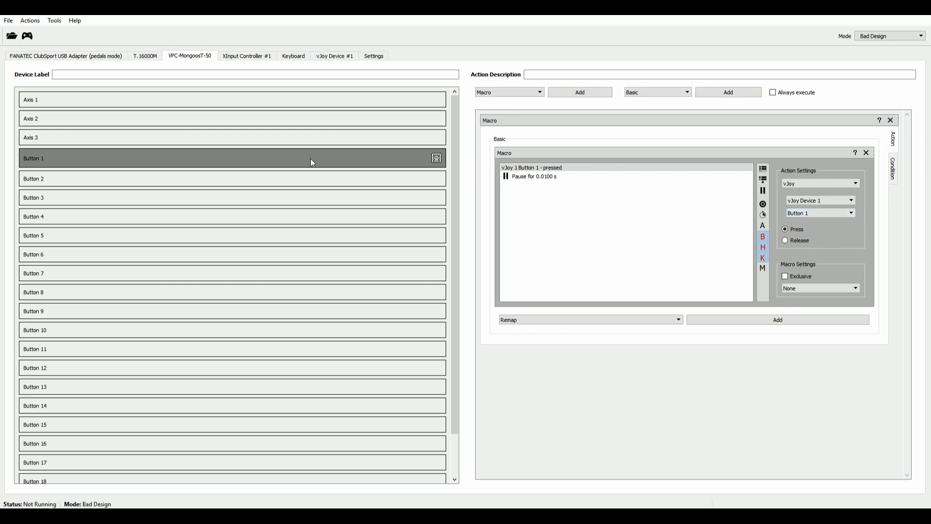
mouse_move(242, 155)
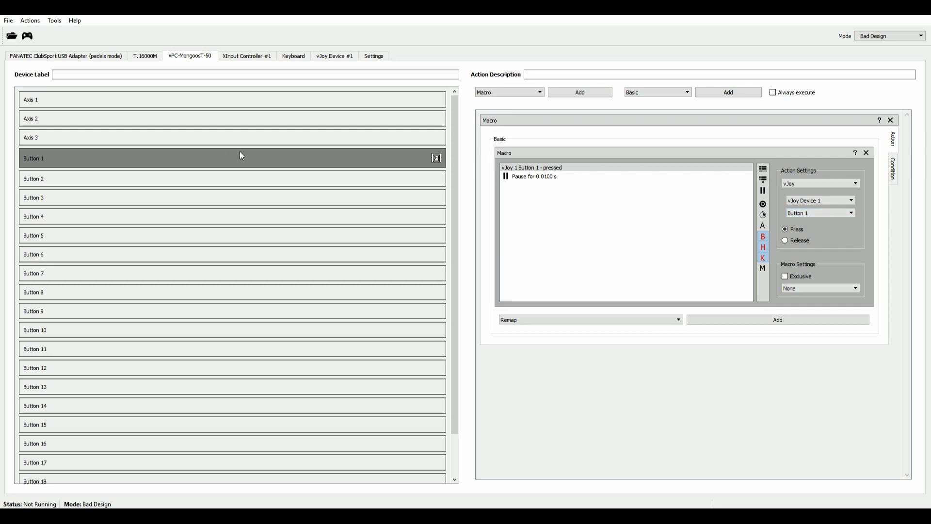
mouse_move(671, 157)
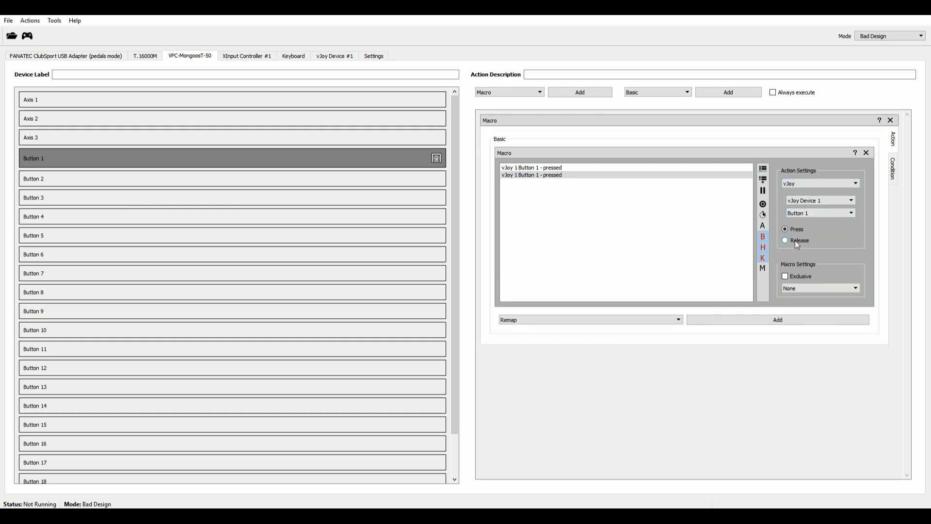
click(784, 241)
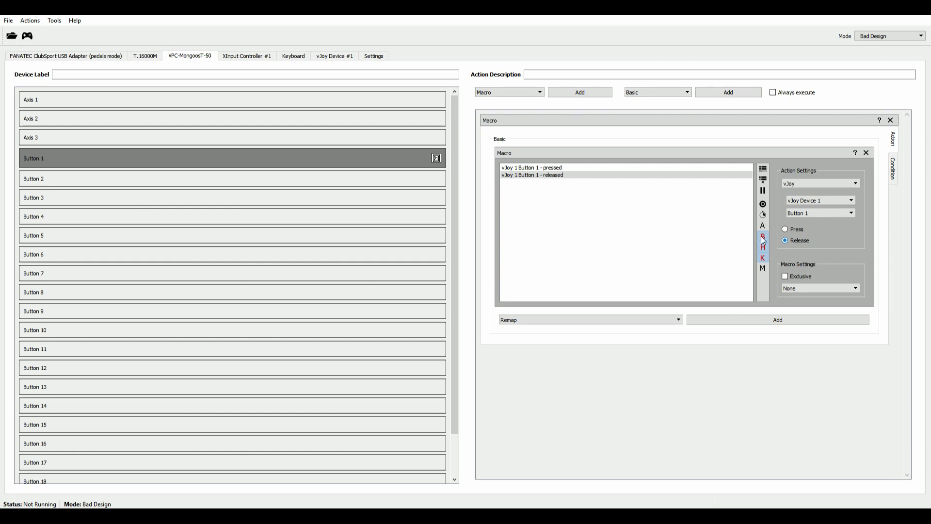
Review the first macro step and list the macro's repeat modes.
click(7, 21)
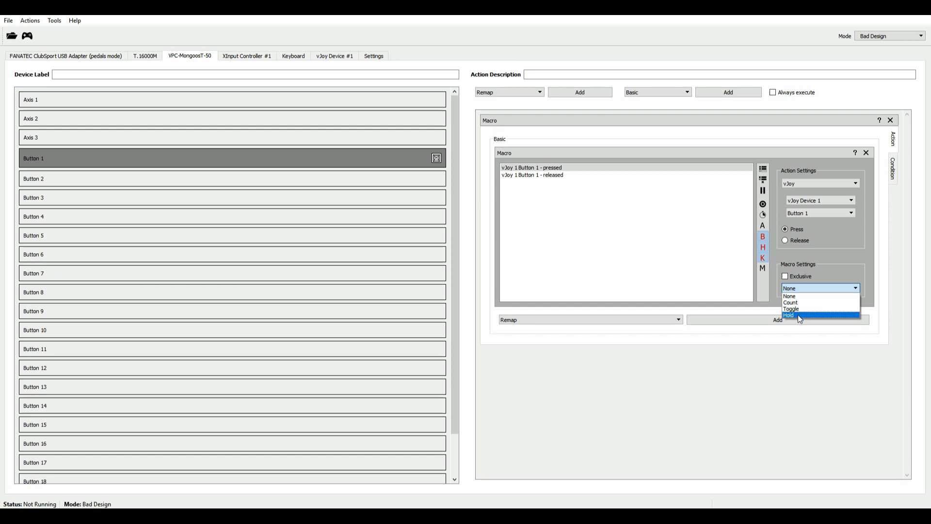
Set the Button 1 macro to Hold repeat mode with 0,10 delay.
click(788, 314)
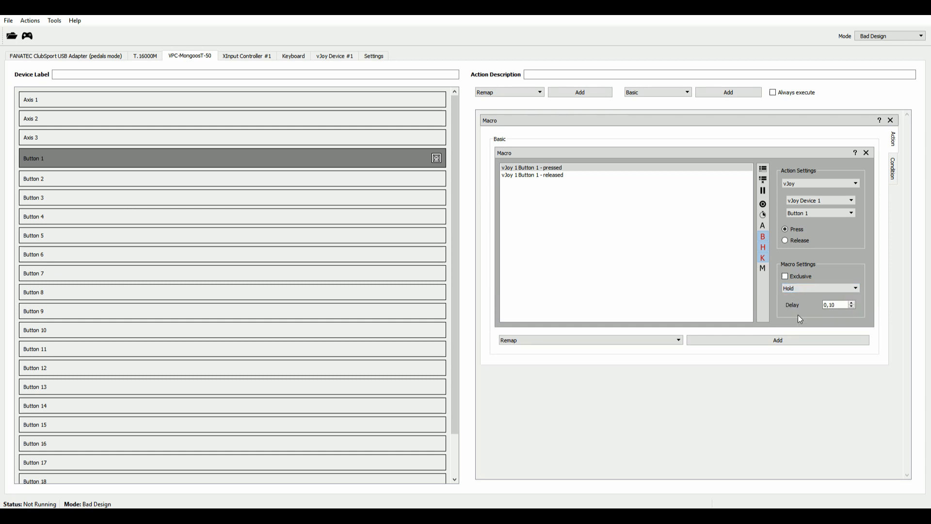
click(542, 176)
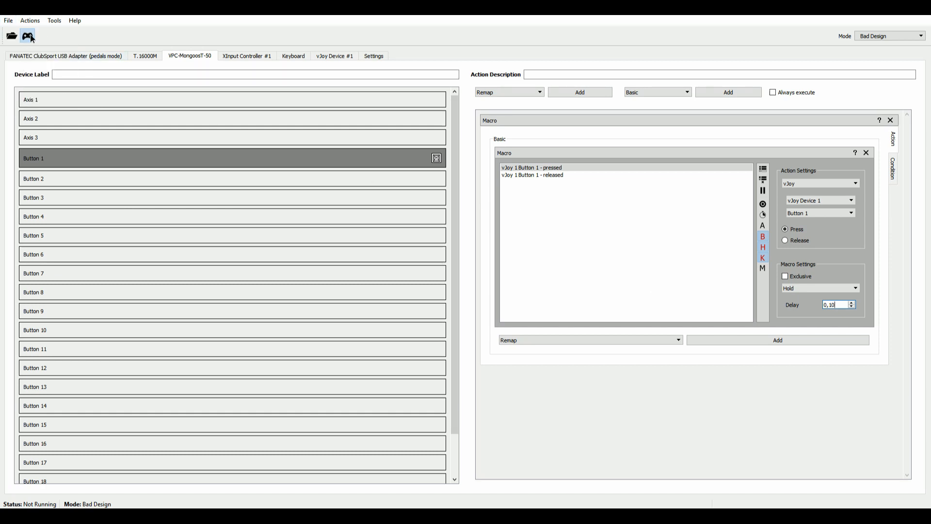
Activate the profile before building Button 2's vJoy press macro.
click(27, 35)
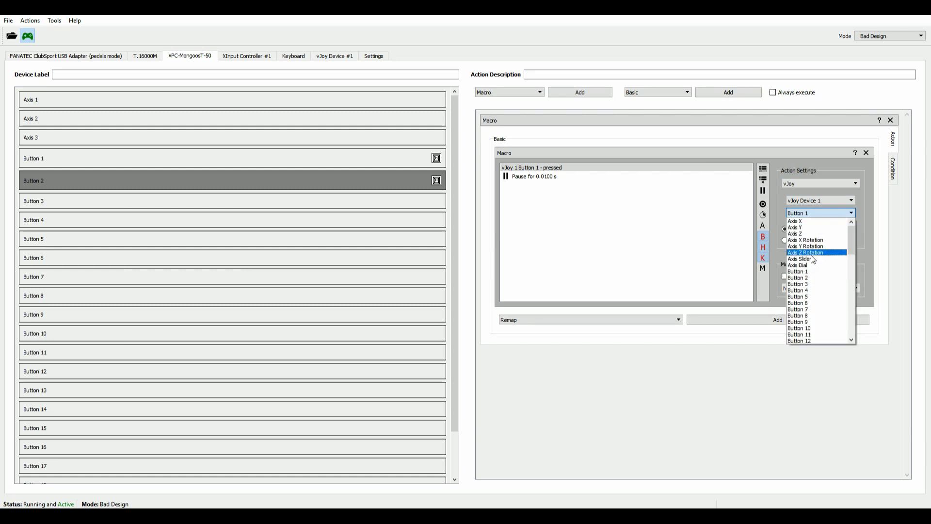
Make Button 2's macro press and release vJoy Button 2 with Hold repeat, then activate the profile.
click(797, 277)
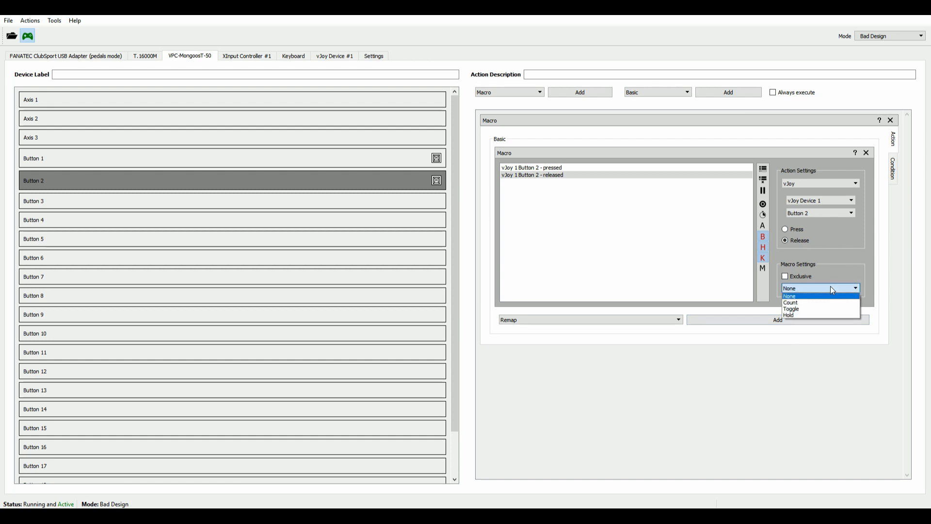
click(788, 314)
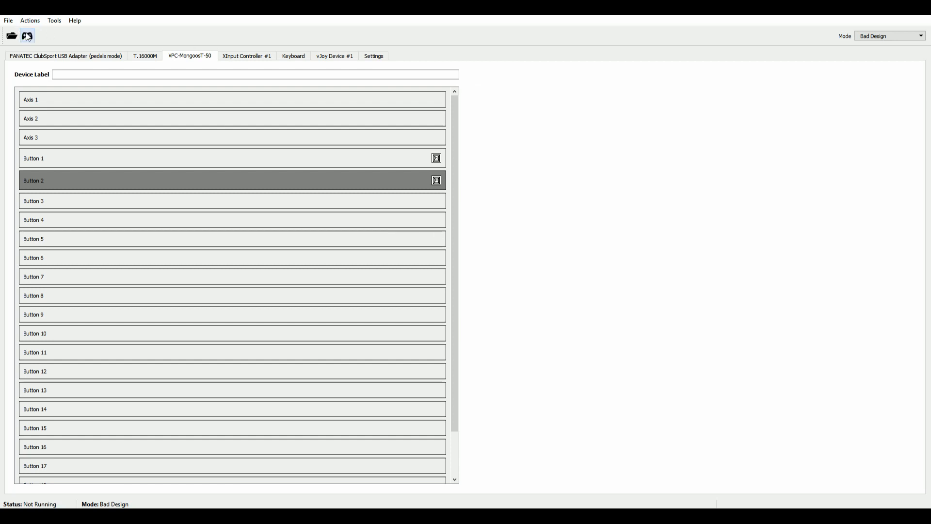
click(437, 180)
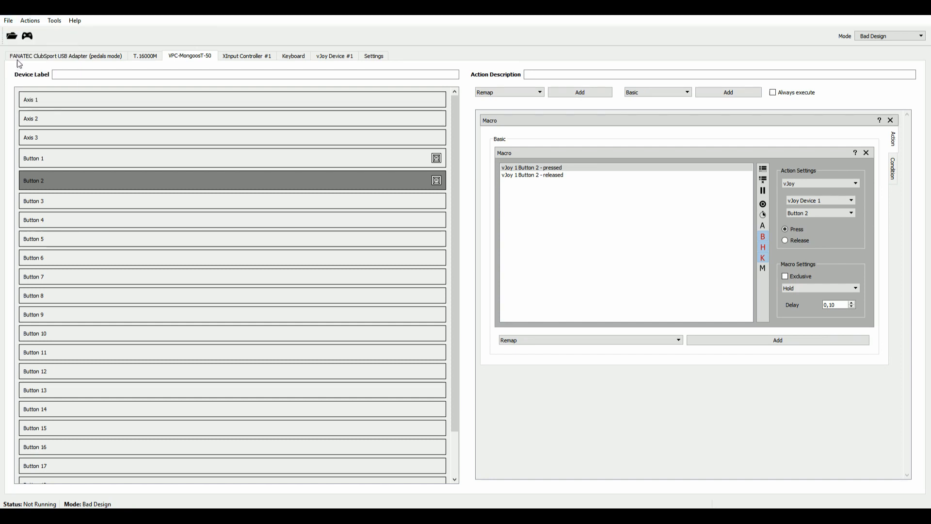
click(27, 36)
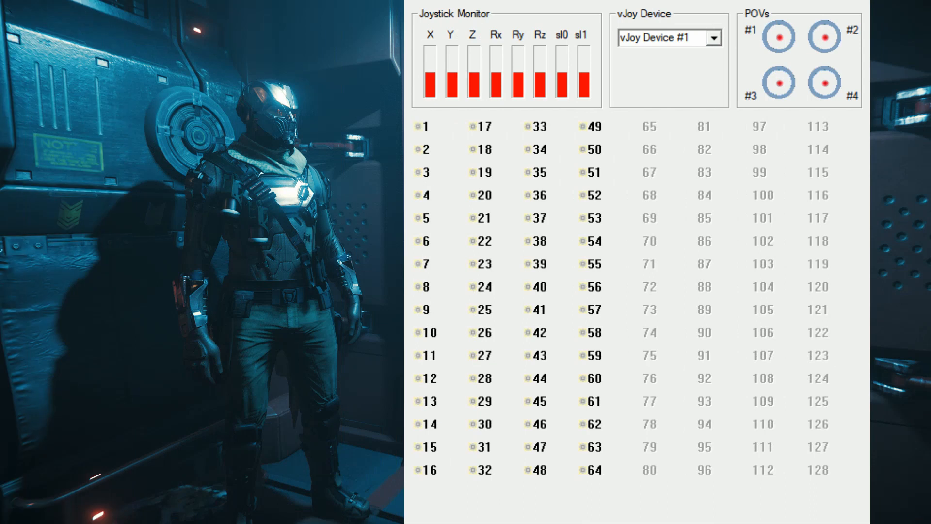
Watch vJoy Button 1 light up in vJoy Monitor while holding the joystick button, then return to Joystick Gremlin.
click(416, 126)
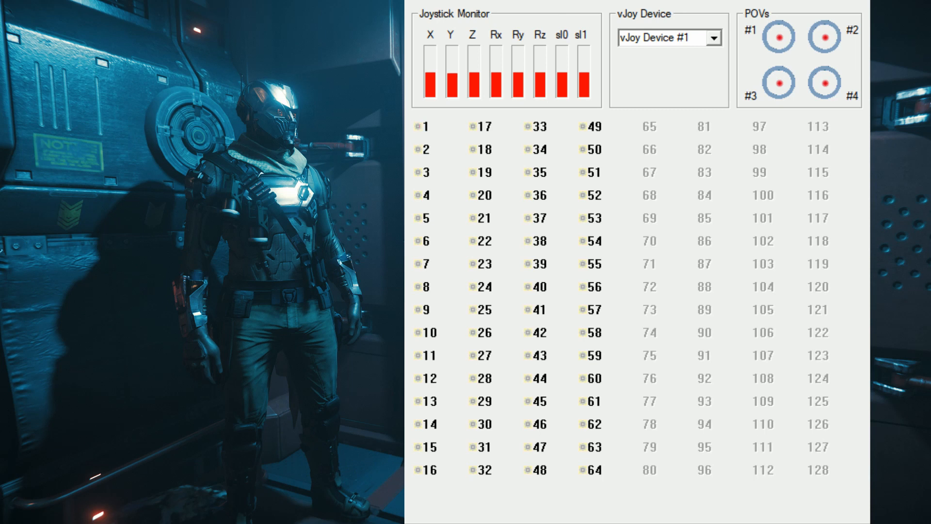
click(419, 128)
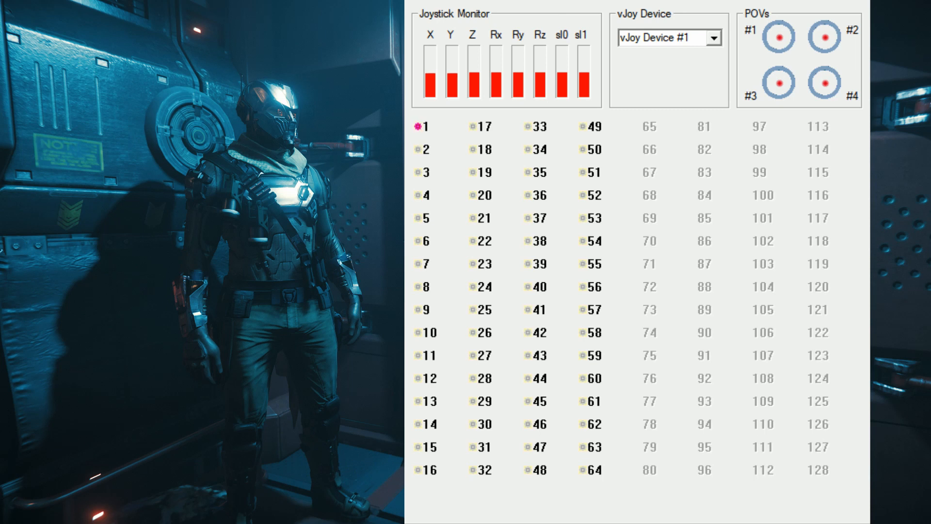
click(417, 127)
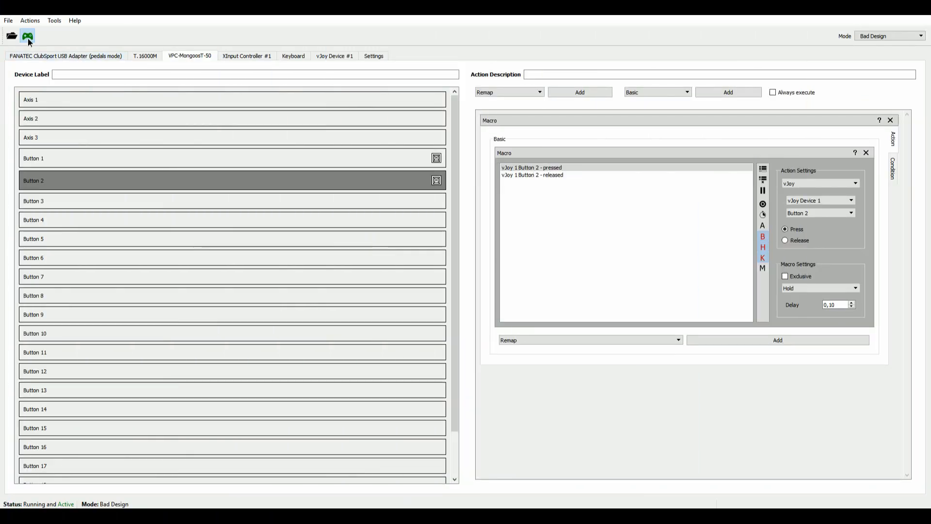
Deactivate the profile via the toolbar gamepad icon so its status reads Not Running.
click(30, 35)
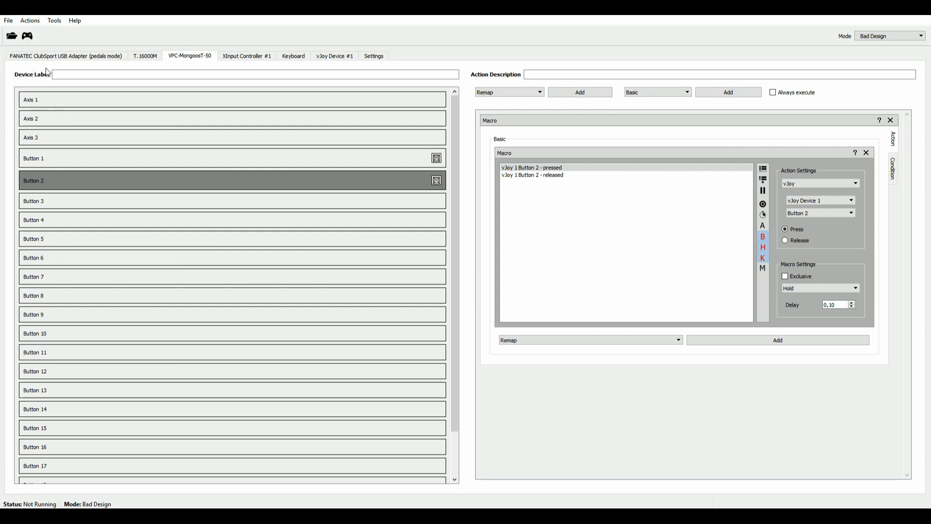
mouse_move(352, 218)
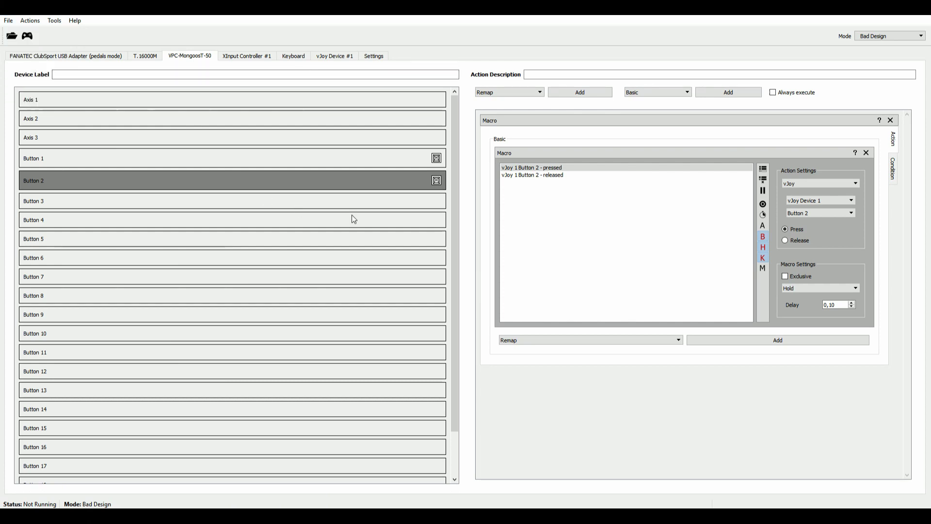